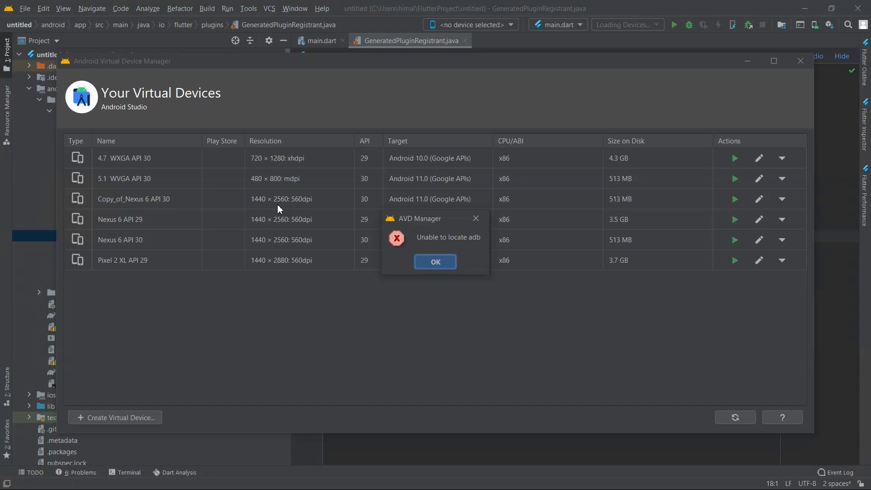
pyautogui.moveTo(332, 217)
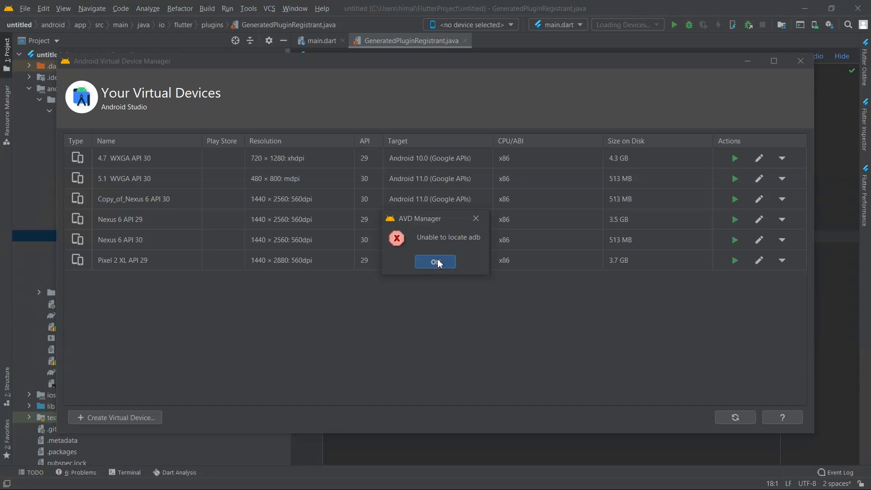
pyautogui.moveTo(421, 277)
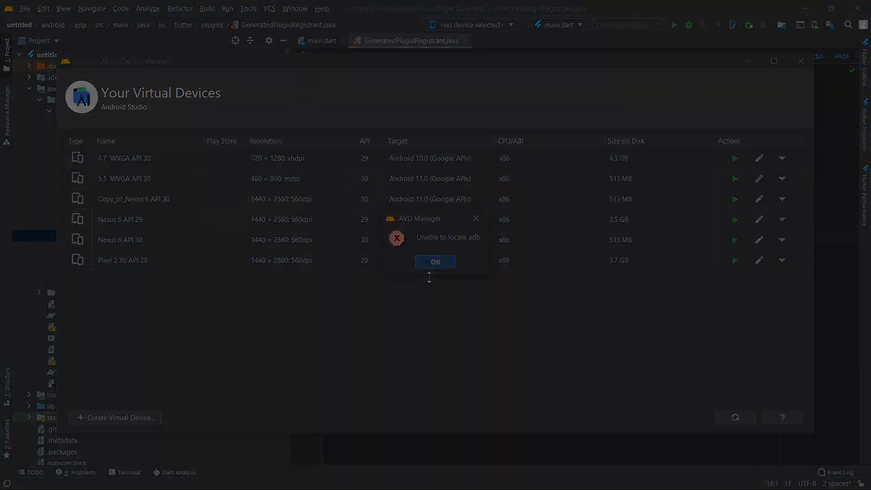
# Start a new Flutter App project using the SDK at C:\Program Files\Android\flutter
pyautogui.click(435, 262)
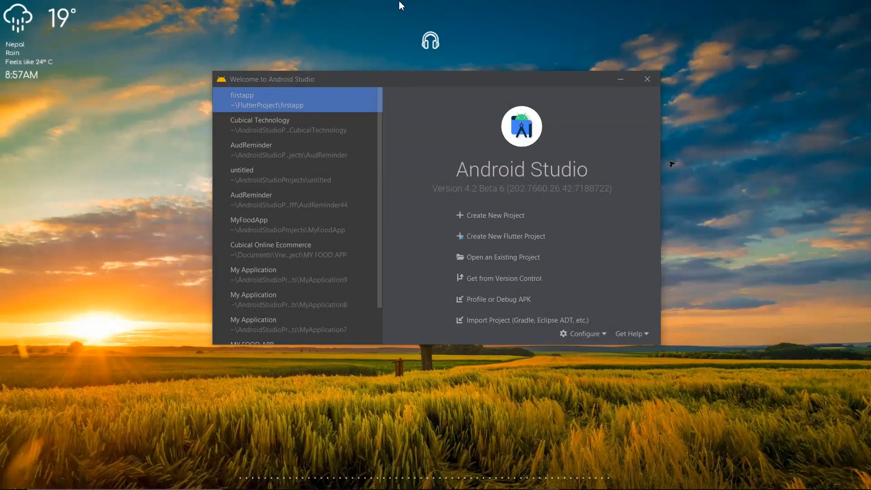
pyautogui.moveTo(425, 271)
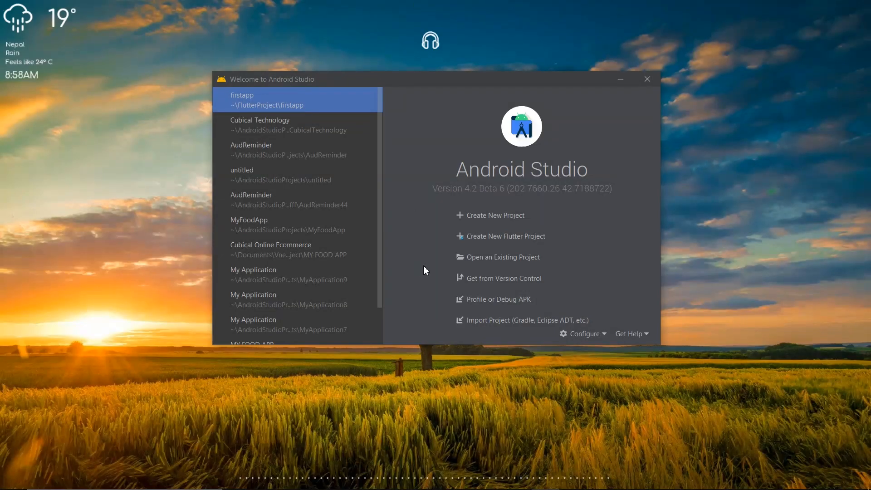
pyautogui.moveTo(494, 215)
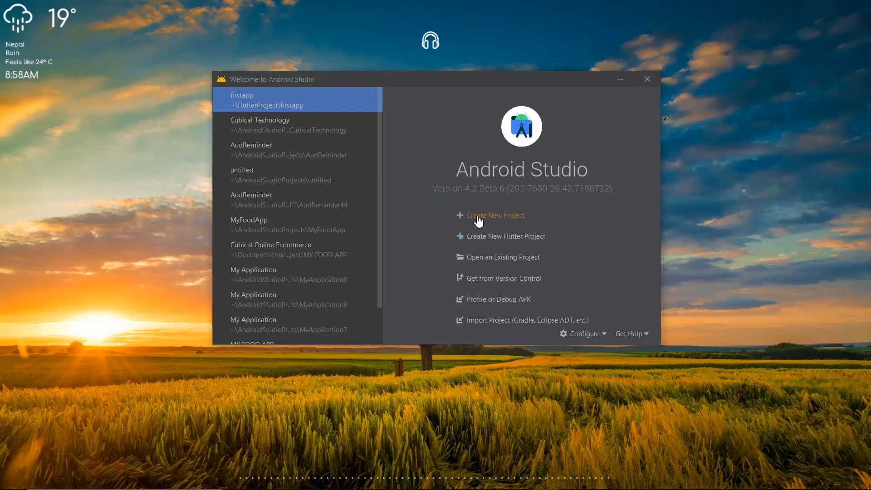
pyautogui.moveTo(521, 241)
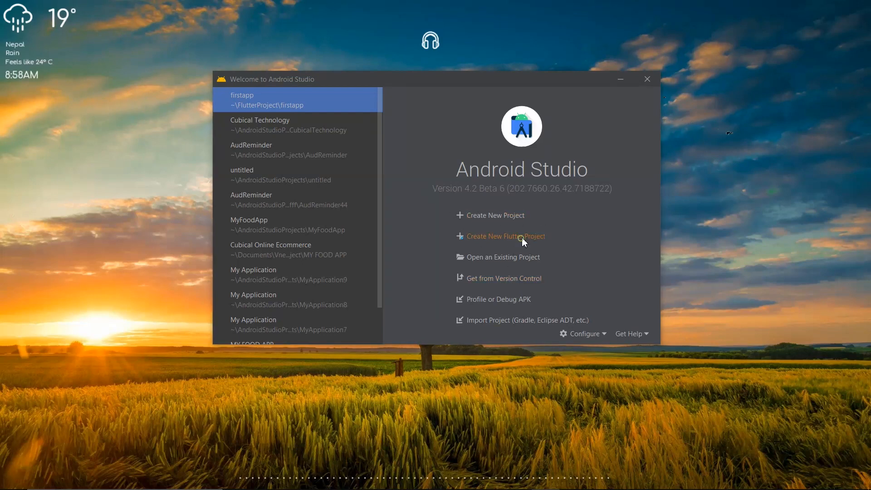
pyautogui.click(505, 236)
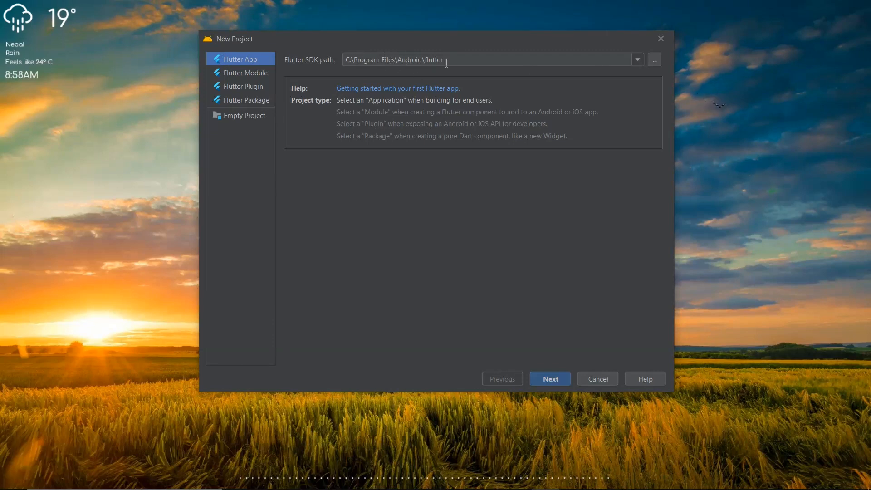
pyautogui.moveTo(531, 356)
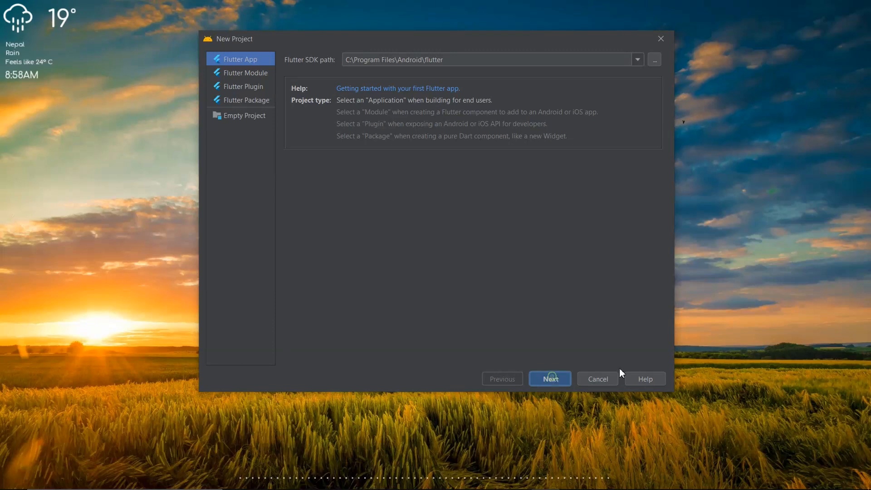
# Create the Flutter project untitled1 with Java as the Android language
pyautogui.click(549, 379)
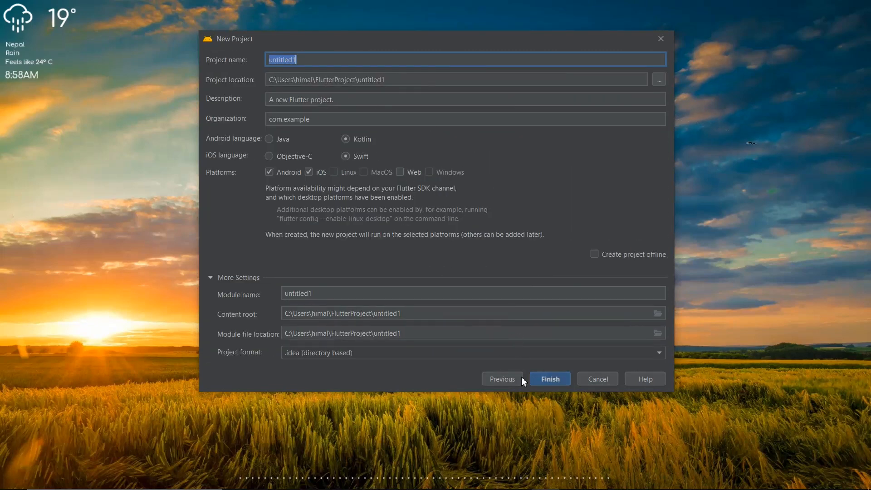
pyautogui.click(269, 139)
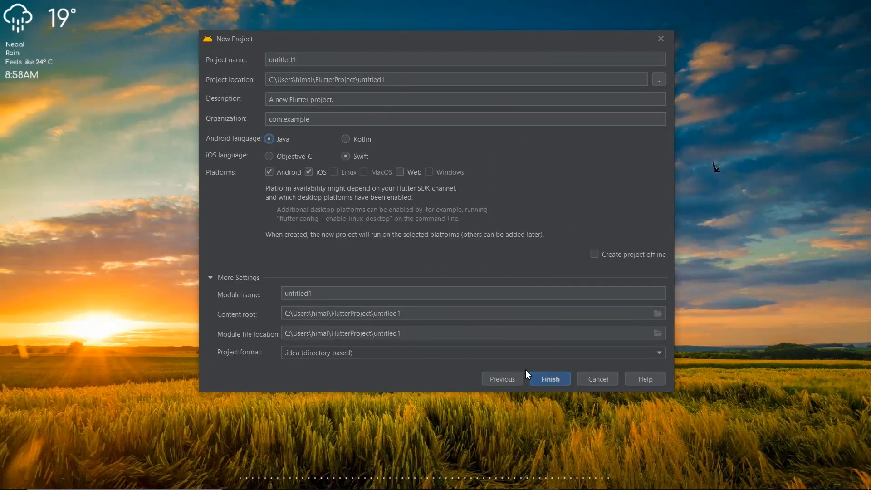
pyautogui.click(548, 378)
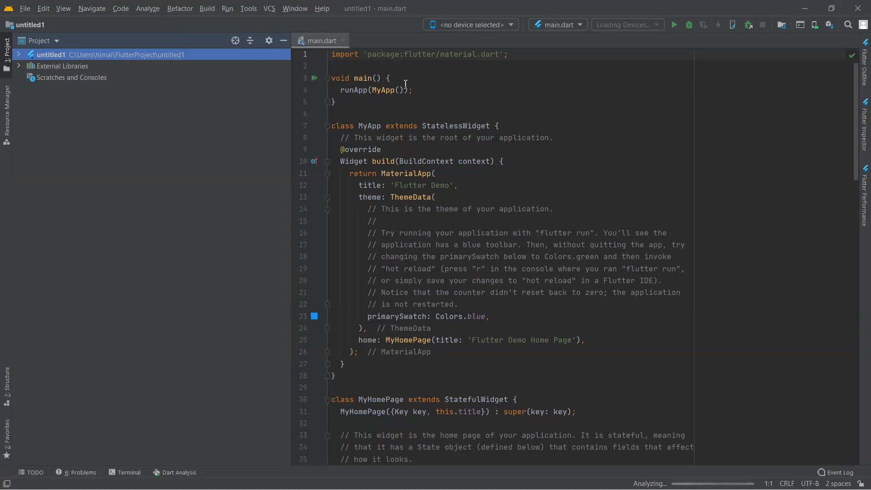
pyautogui.moveTo(17, 10)
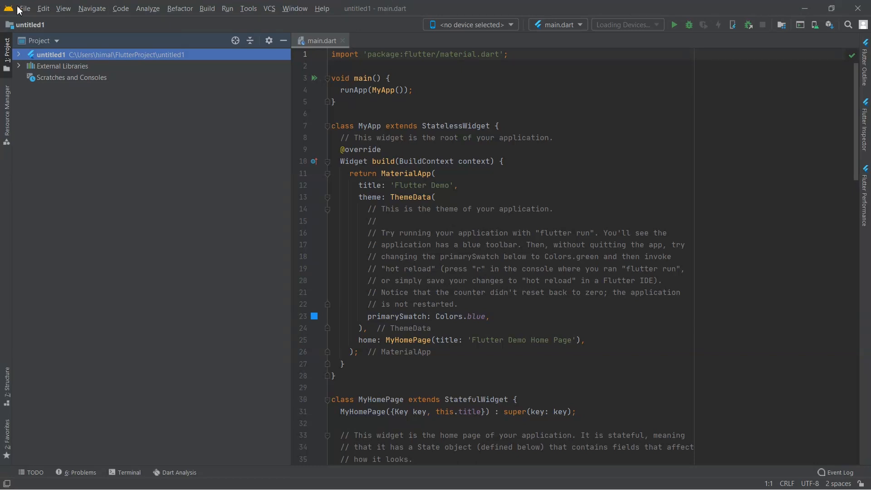
# Once untitled1 finishes loading on main.dart, show the File menu
pyautogui.click(24, 8)
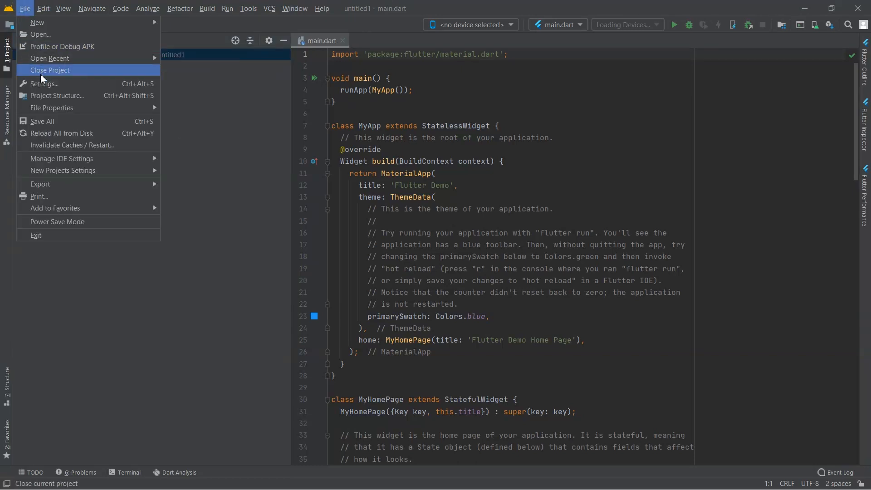
pyautogui.click(44, 84)
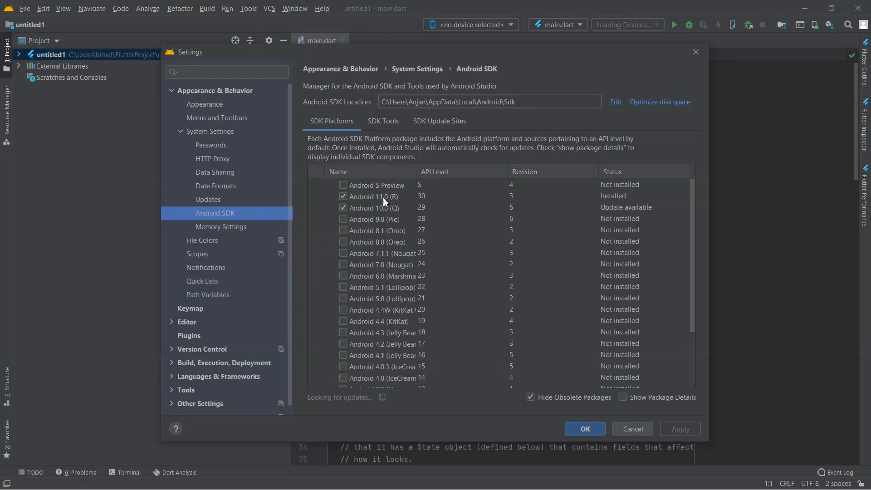
pyautogui.click(372, 196)
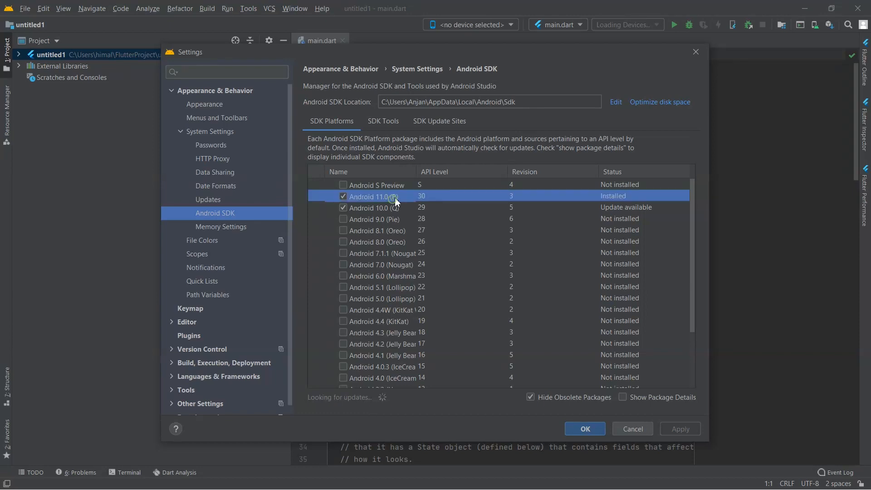
pyautogui.click(369, 207)
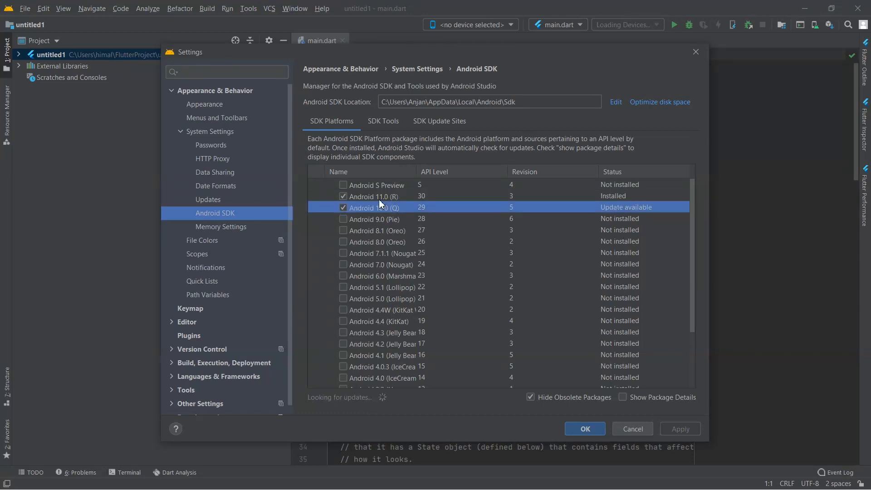
pyautogui.moveTo(384, 196)
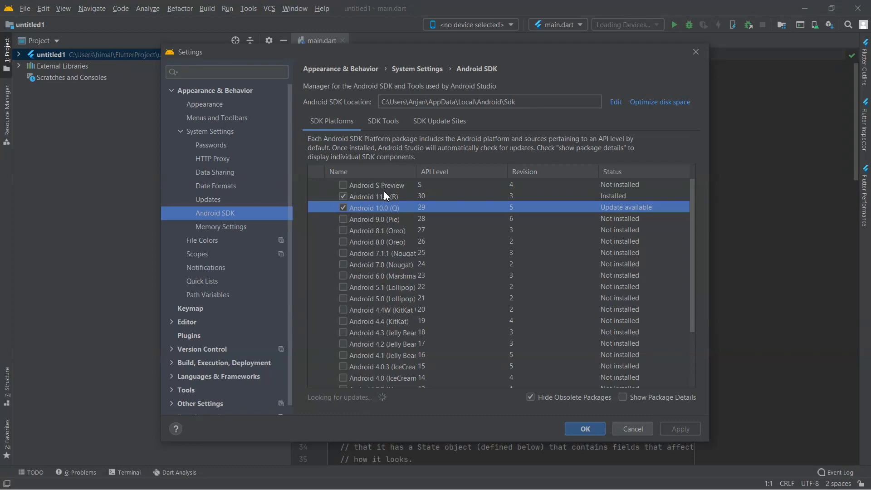
pyautogui.click(377, 196)
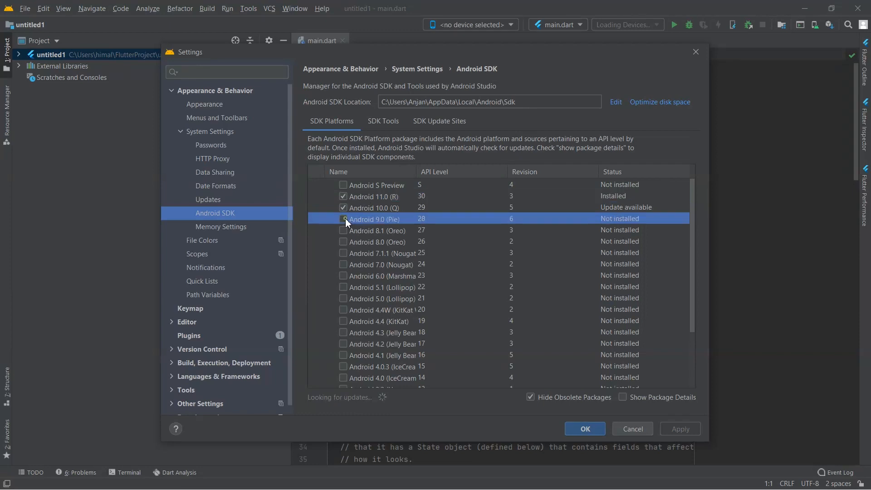
pyautogui.click(343, 218)
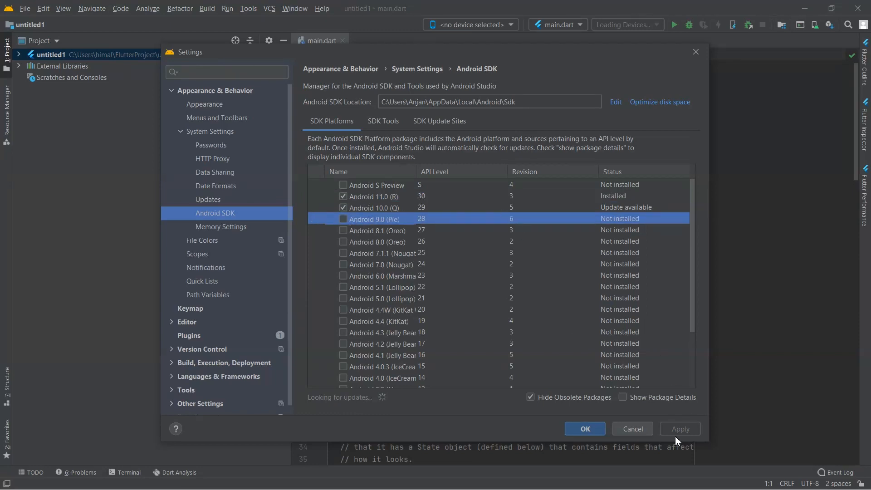
pyautogui.moveTo(694, 52)
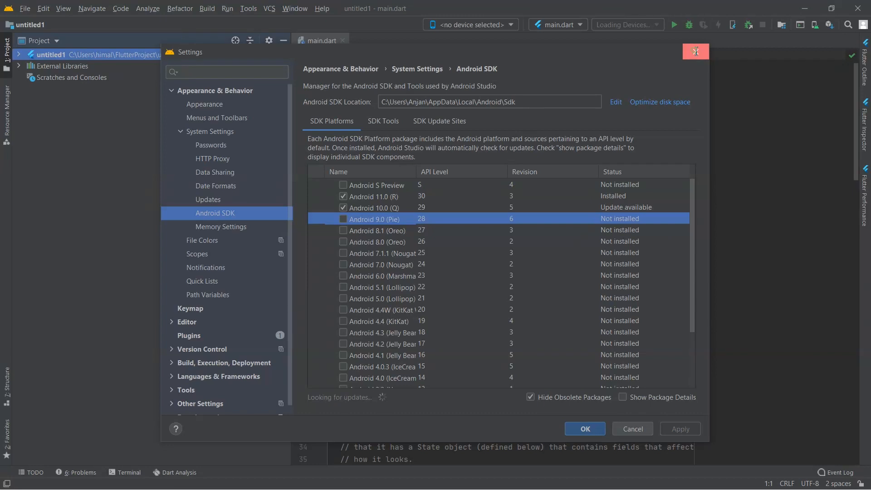
pyautogui.click(694, 51)
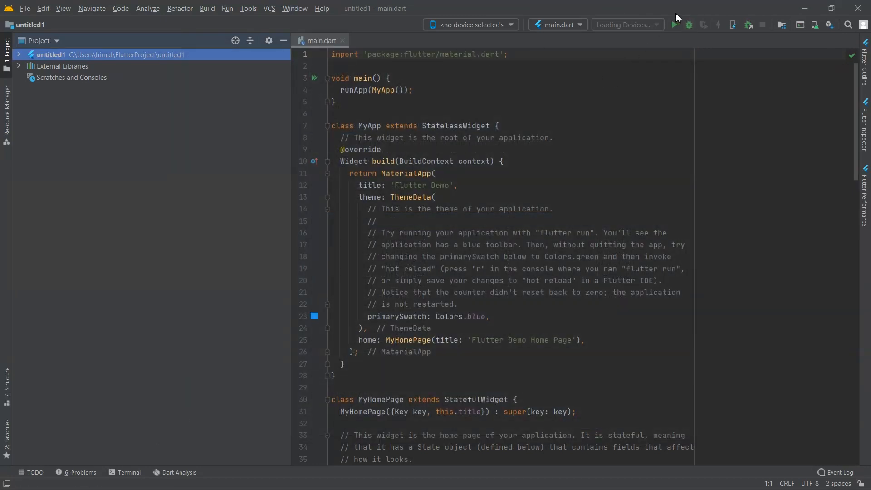
pyautogui.click(673, 24)
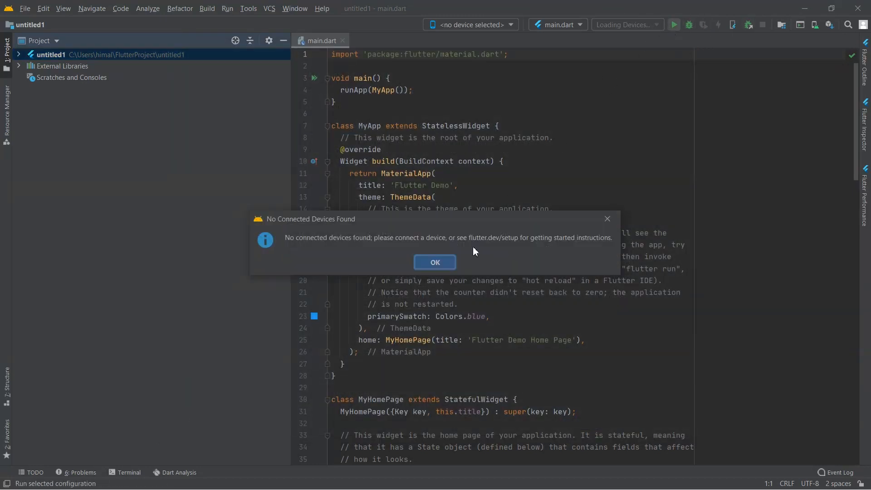
pyautogui.moveTo(334, 240)
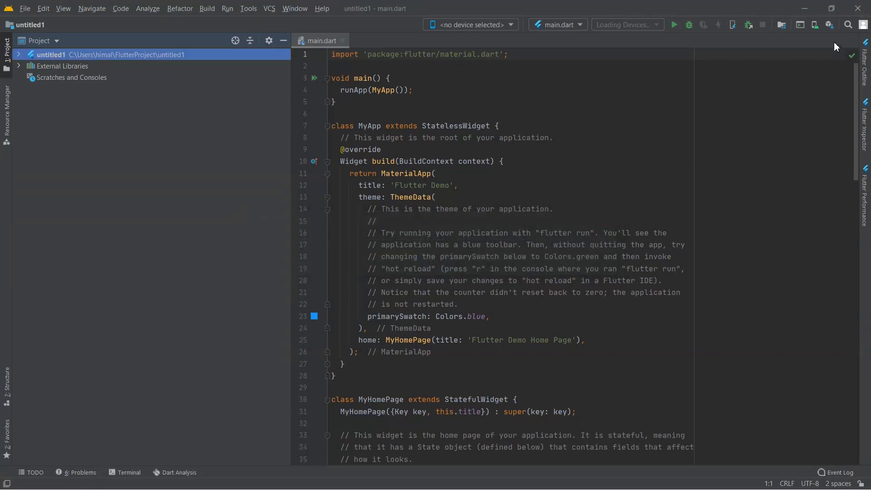
pyautogui.click(814, 24)
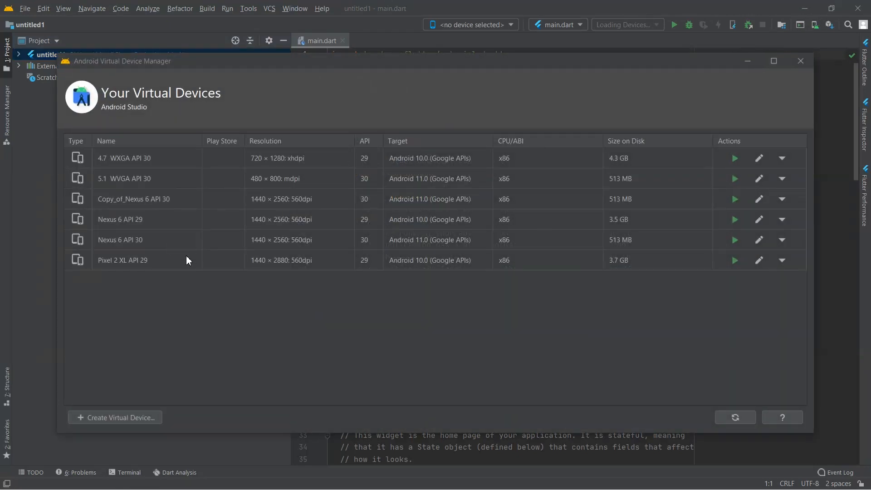
pyautogui.moveTo(447, 264)
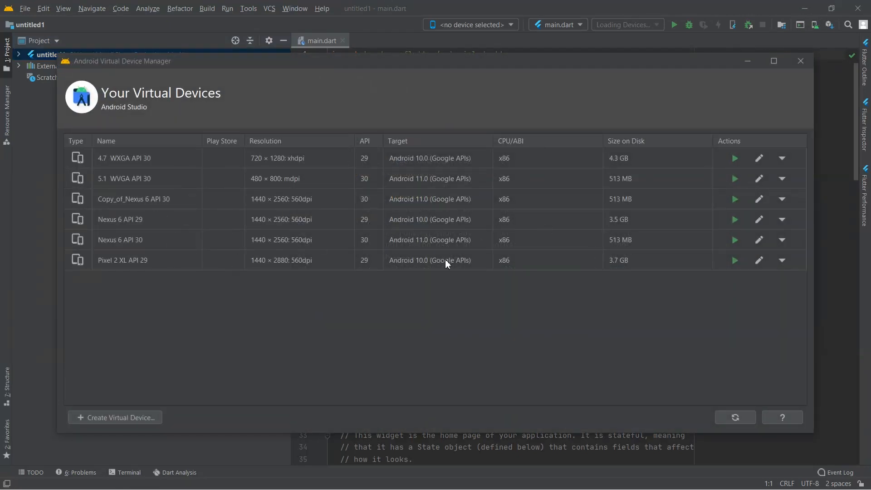
pyautogui.moveTo(733, 241)
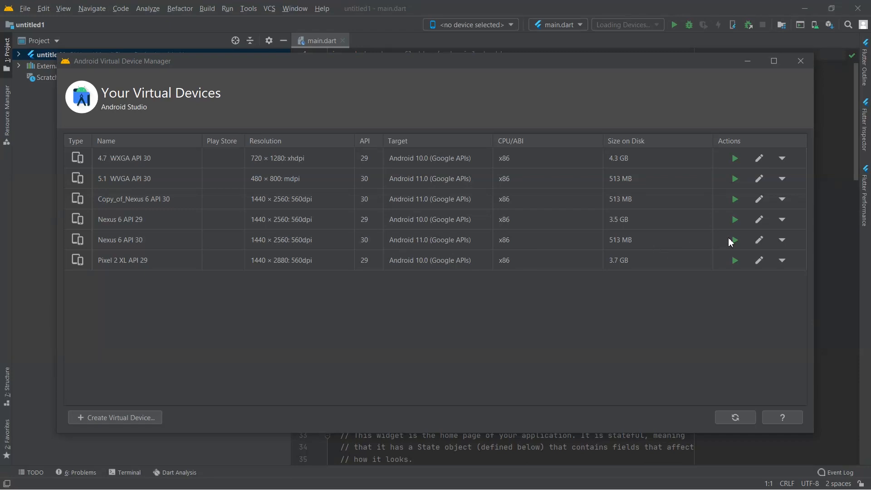
pyautogui.click(733, 239)
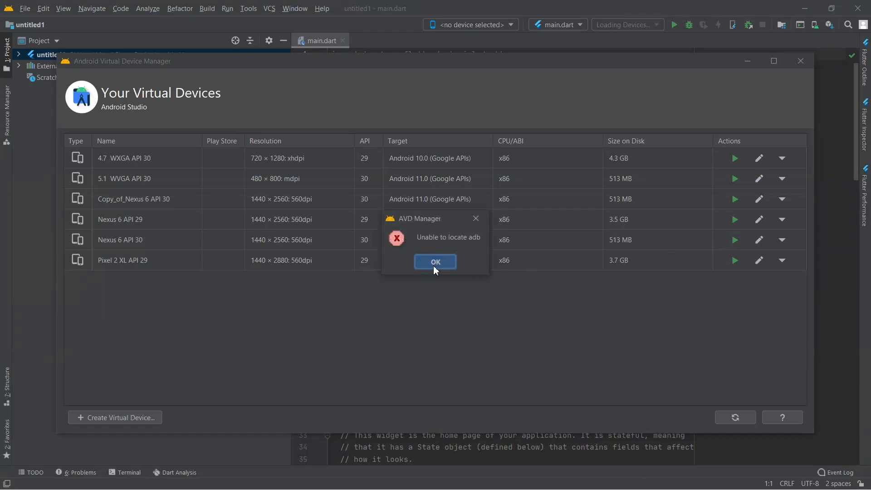
pyautogui.click(435, 261)
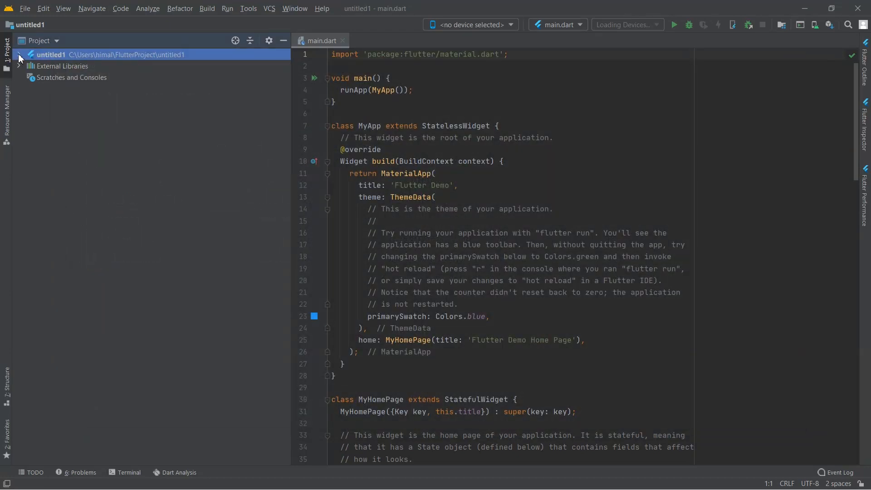
# Open GeneratedPluginRegistrant.java from android/app/src/main/java/io/flutter/plugins
pyautogui.click(18, 54)
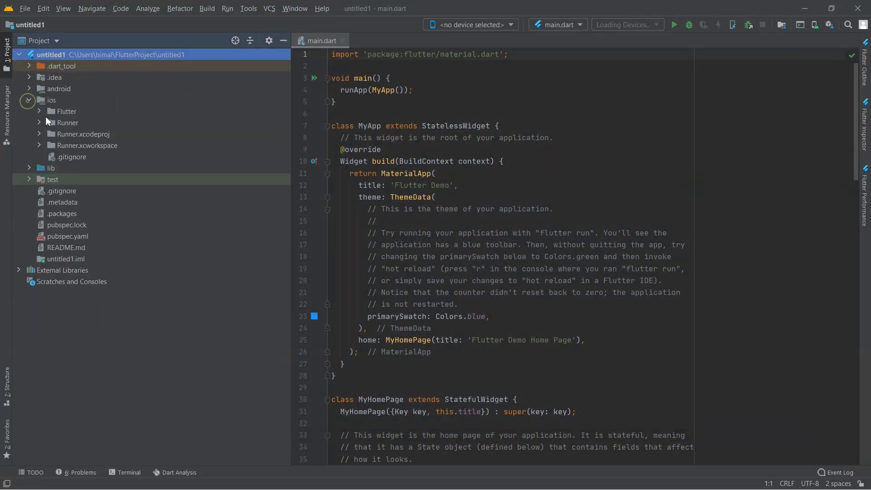
pyautogui.click(29, 88)
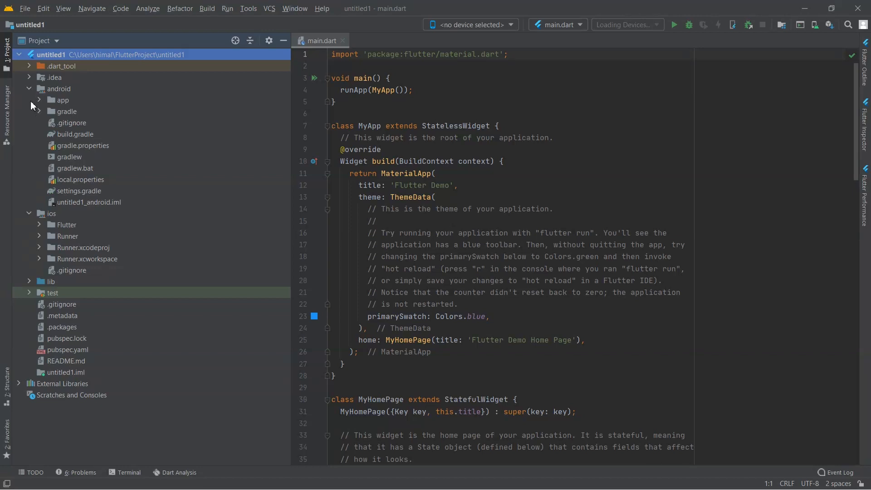
pyautogui.click(39, 100)
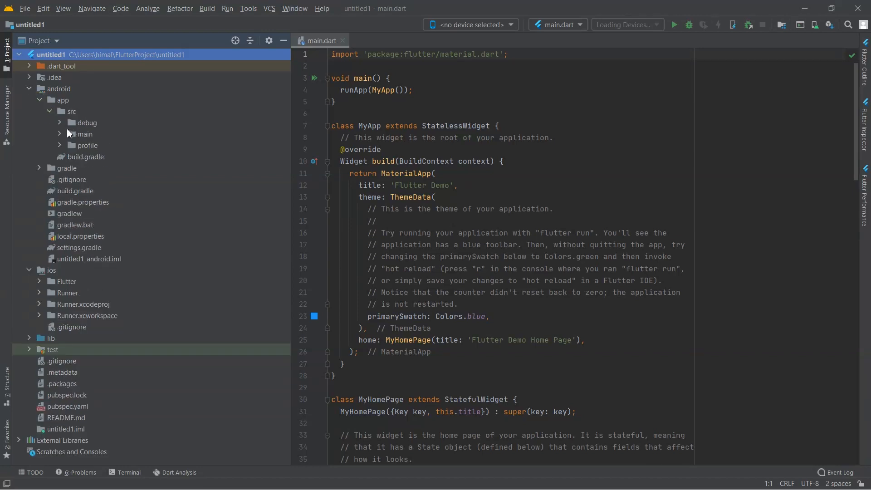
pyautogui.click(81, 134)
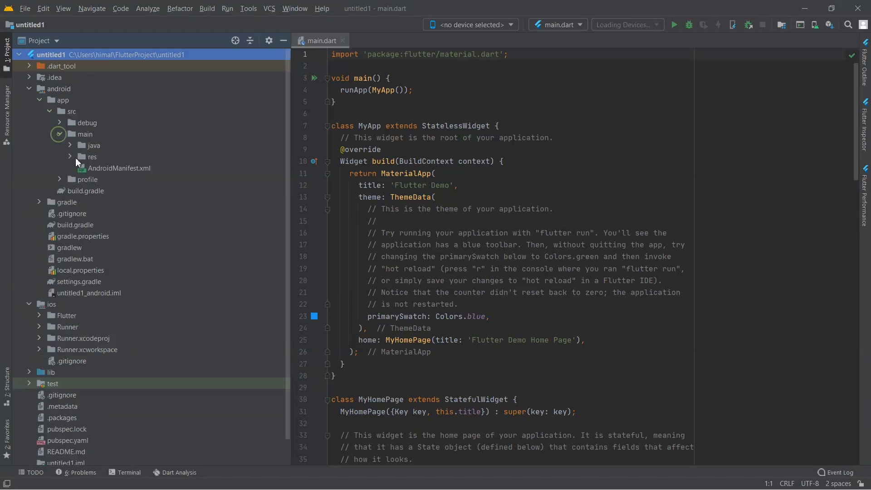
pyautogui.click(87, 145)
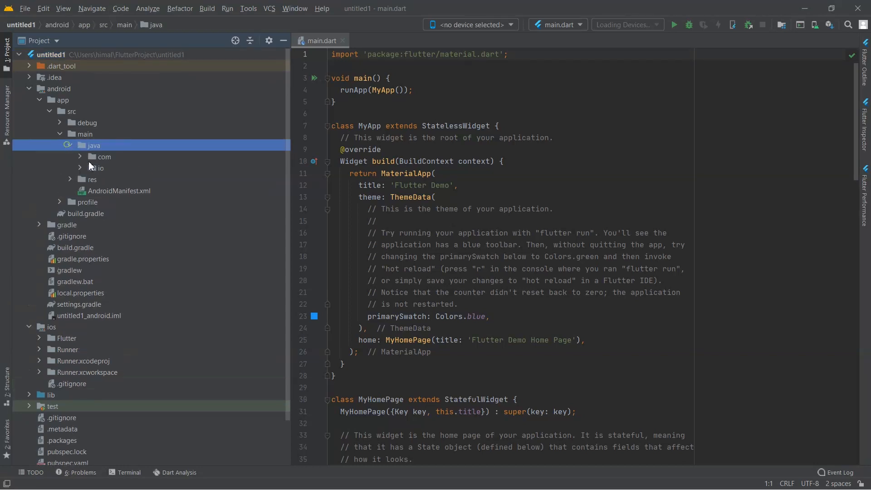
pyautogui.click(81, 168)
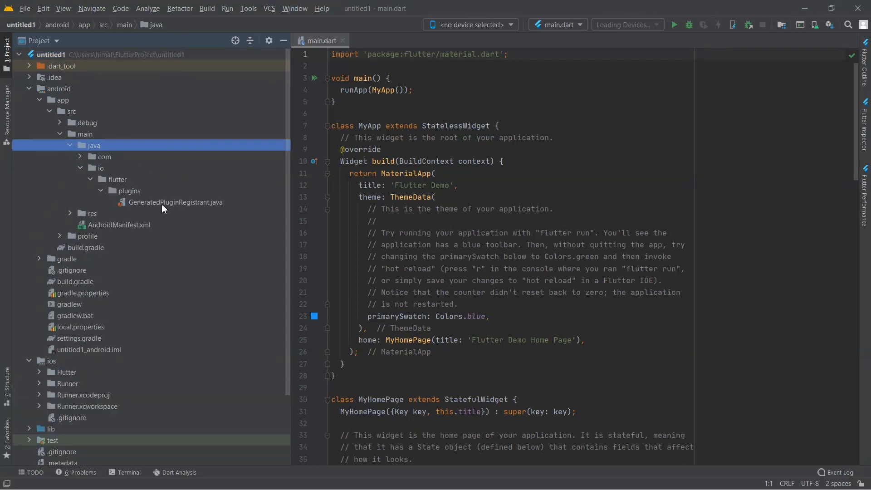
pyautogui.doubleClick(176, 202)
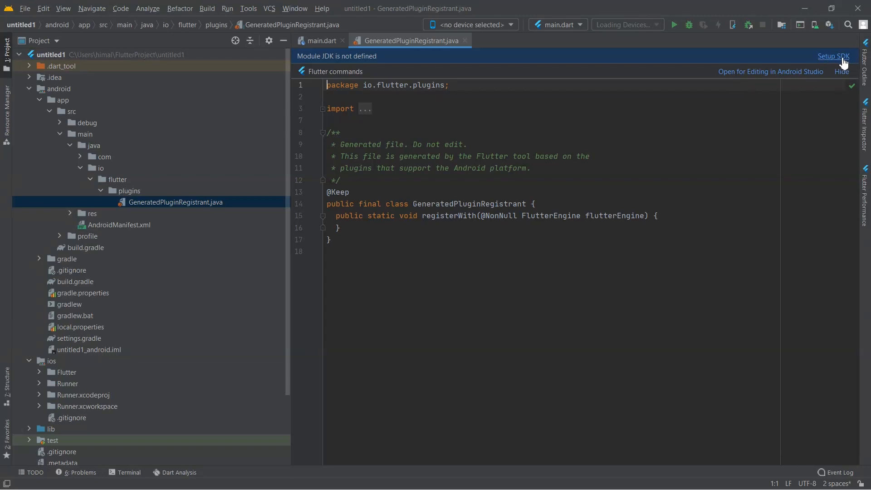
# Set the module JDK to Android API 30 Platform via the Setup SDK banner
pyautogui.click(833, 56)
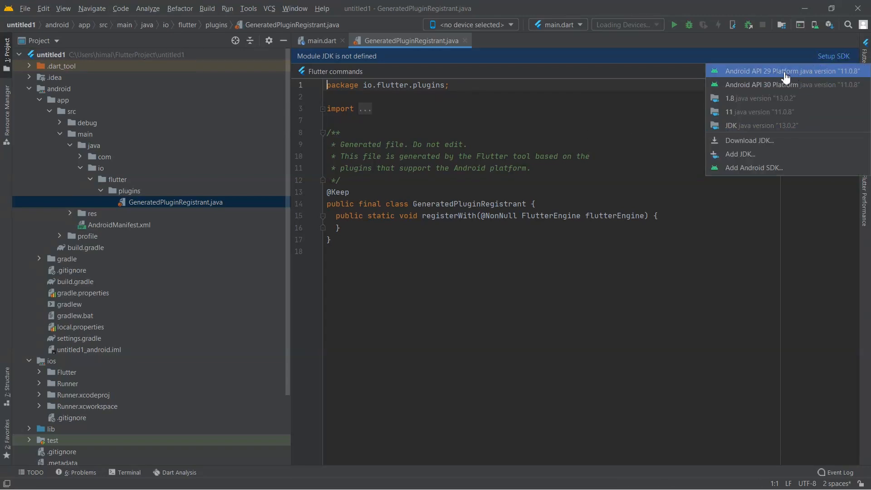
pyautogui.moveTo(766, 75)
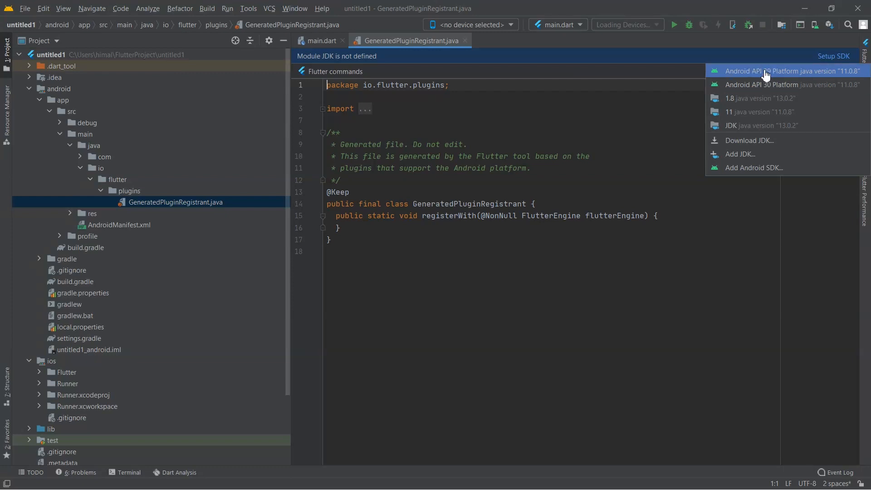
pyautogui.moveTo(793, 84)
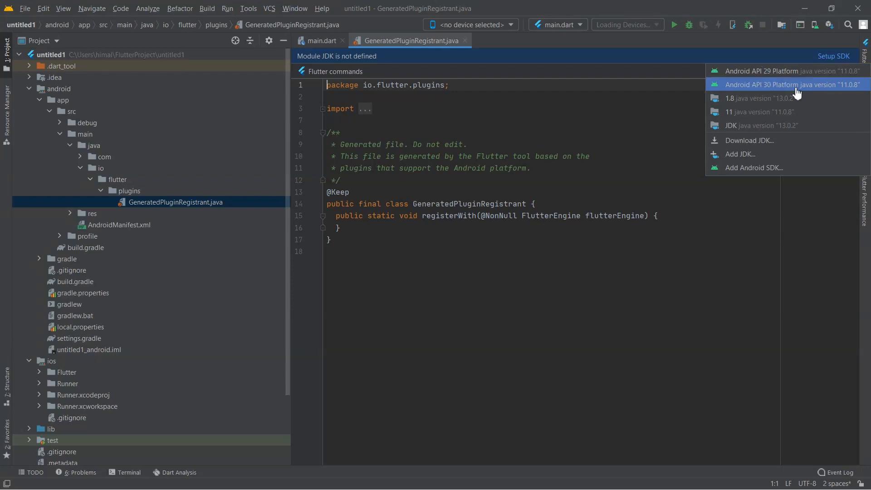
pyautogui.moveTo(780, 86)
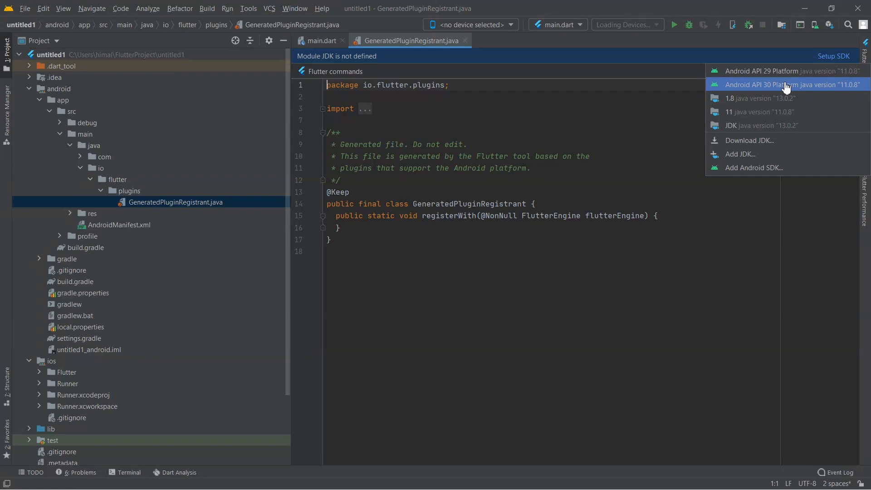
pyautogui.click(785, 85)
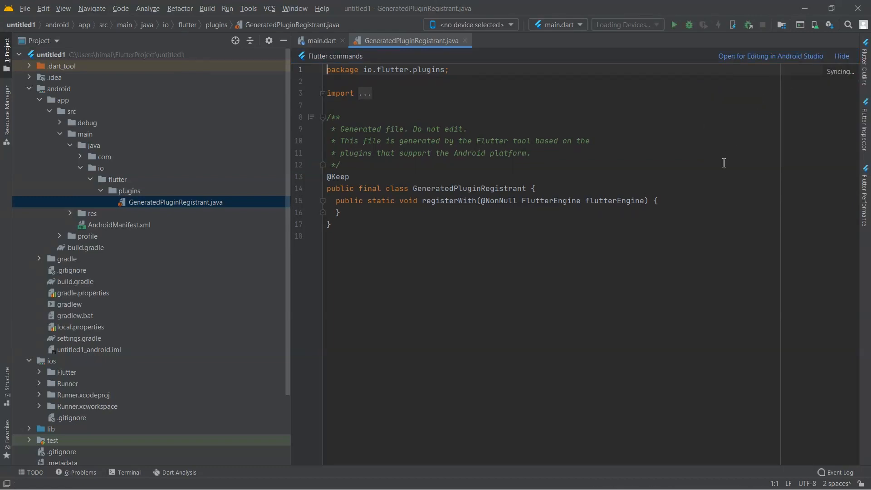
pyautogui.moveTo(672, 452)
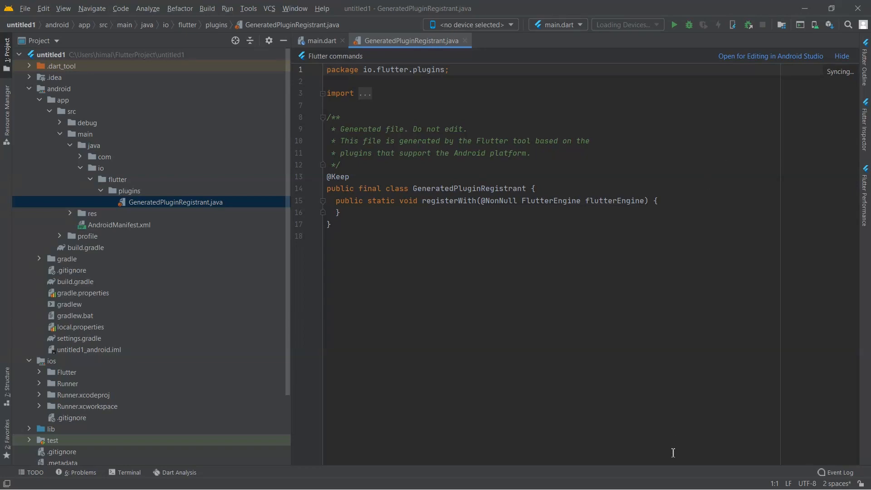
pyautogui.moveTo(646, 378)
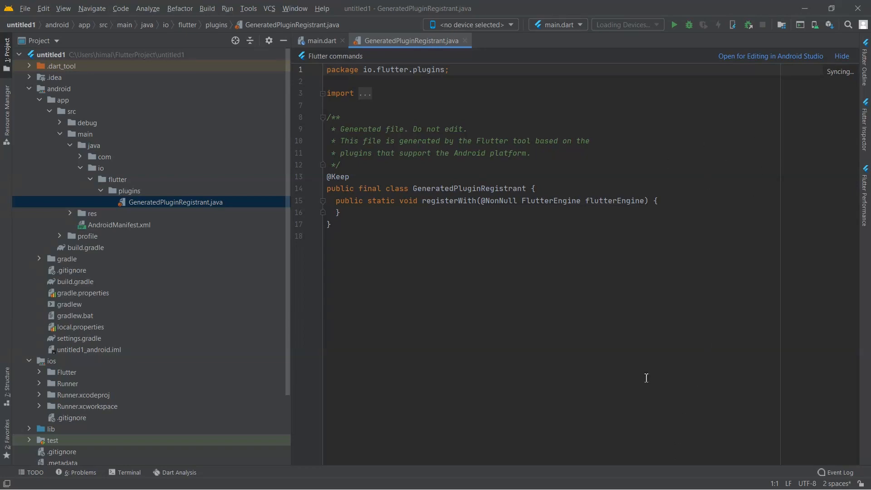
pyautogui.moveTo(664, 270)
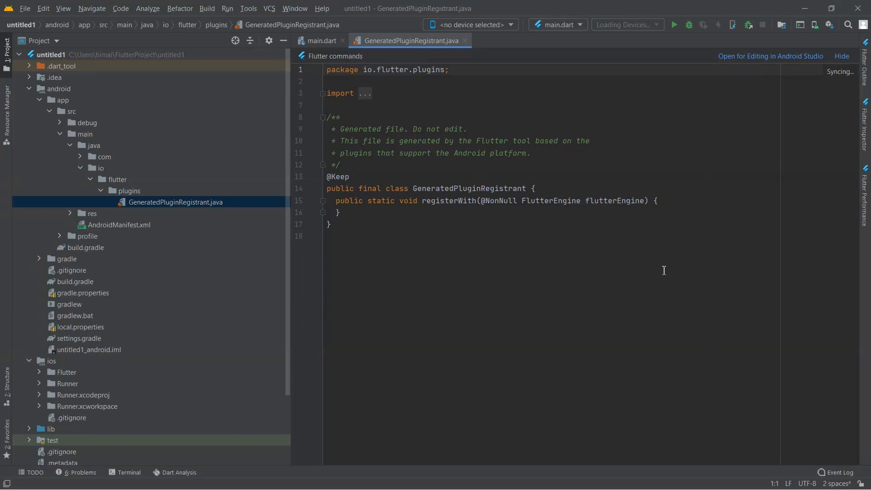
pyautogui.moveTo(660, 91)
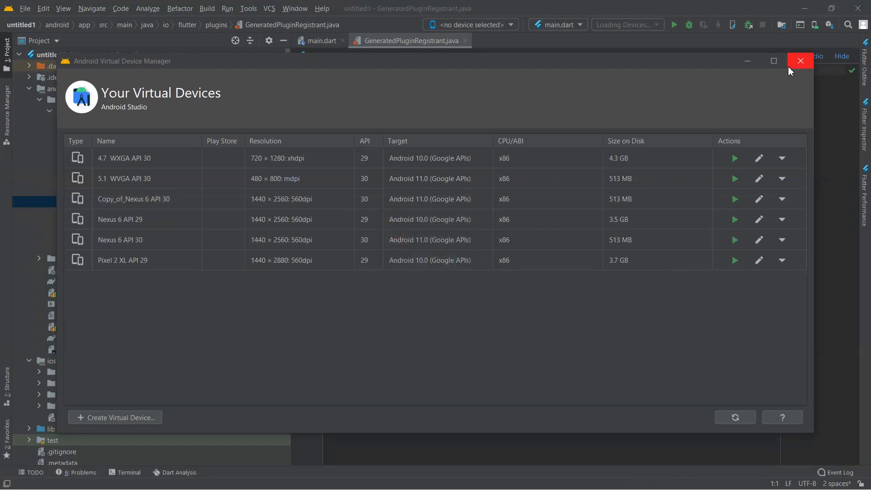
pyautogui.moveTo(782, 69)
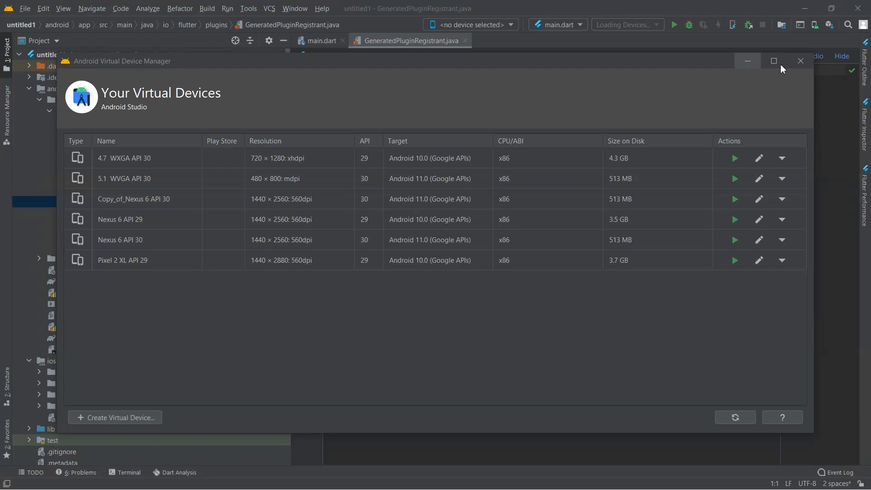
# Close the Android Virtual Device Manager to return to GeneratedPluginRegistrant.java
pyautogui.click(800, 60)
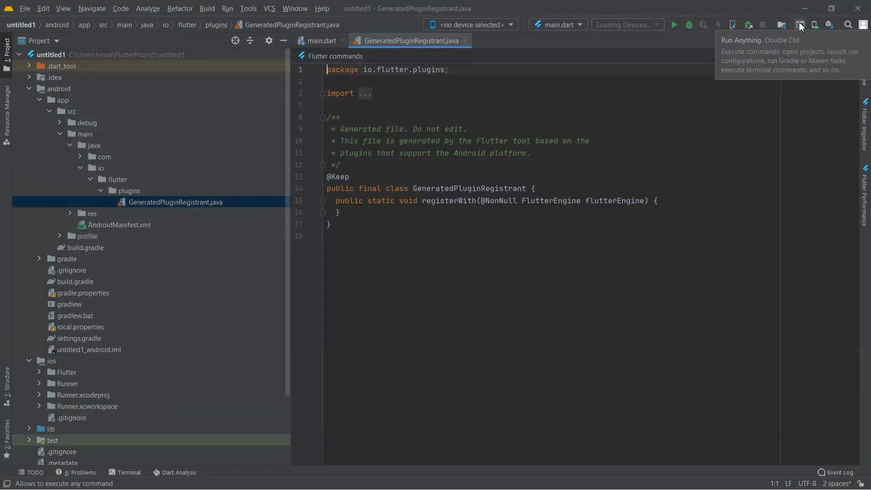
pyautogui.moveTo(781, 25)
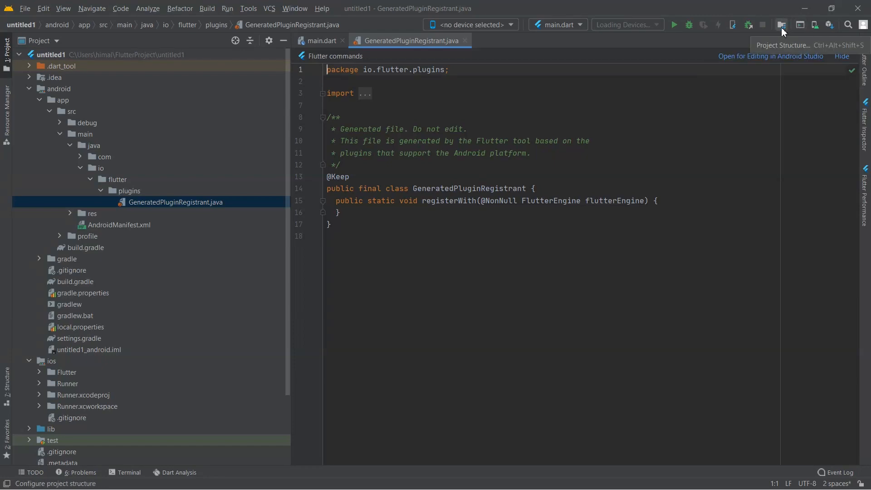
# Apply Android API 30 Platform as the Project SDK in Project Structure
pyautogui.click(781, 25)
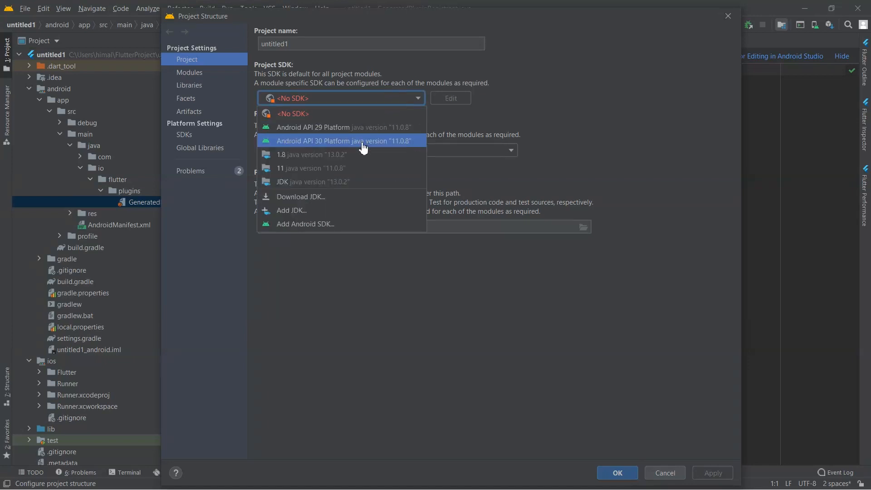
pyautogui.moveTo(391, 145)
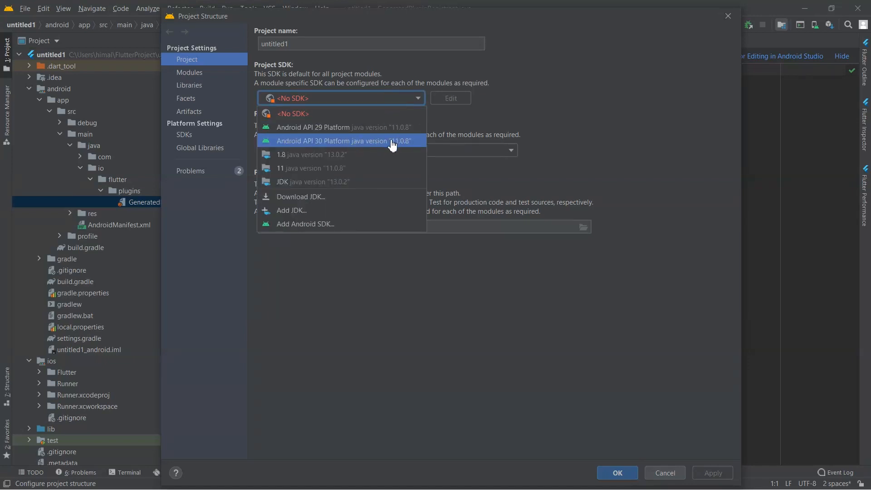
pyautogui.click(335, 140)
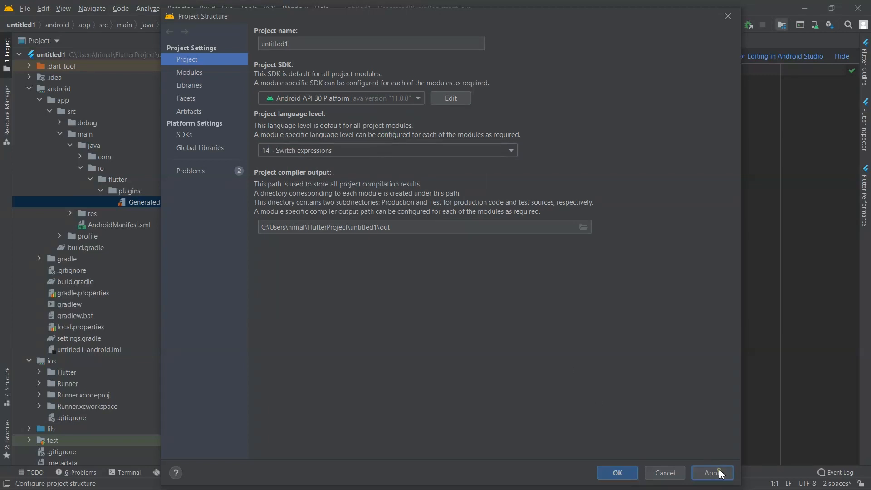
pyautogui.click(615, 473)
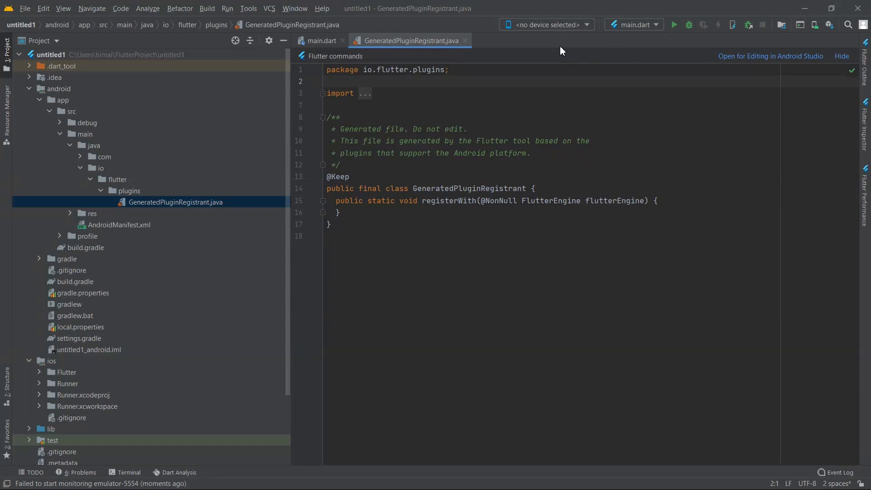
# Launch the 4.7_WXGA_API_30 emulator as target device, then minimize it
pyautogui.click(545, 25)
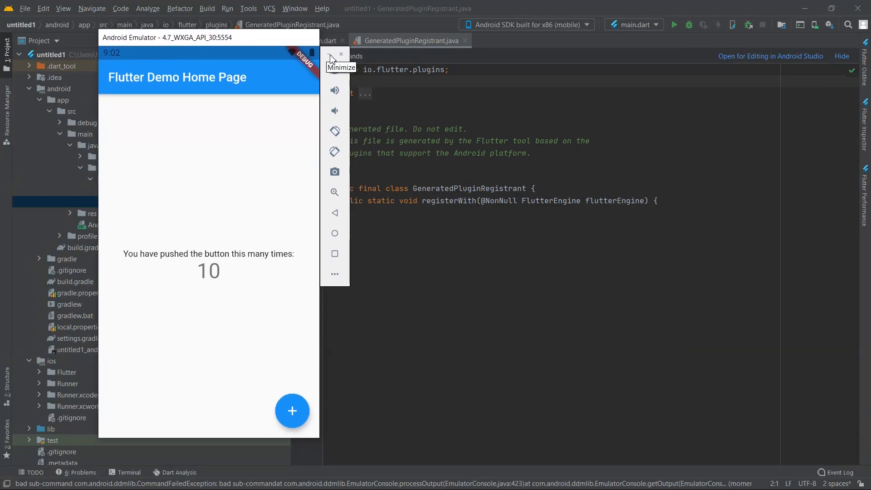
pyautogui.click(341, 54)
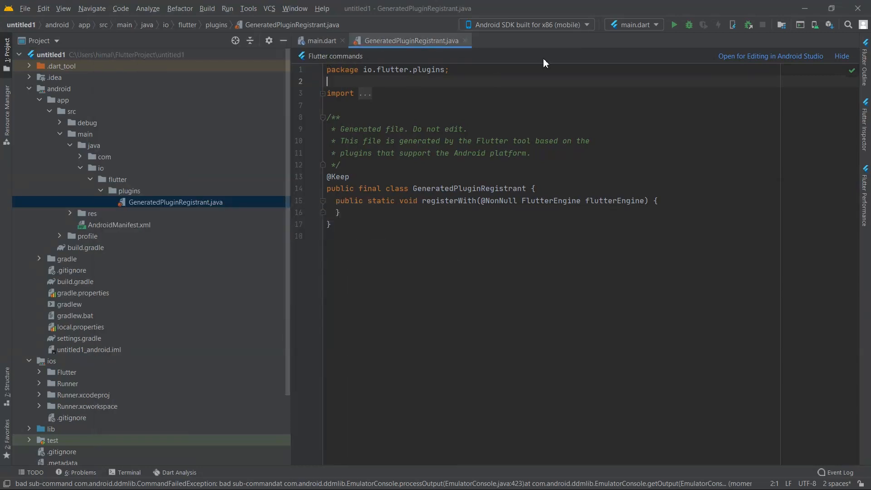
pyautogui.moveTo(505, 25)
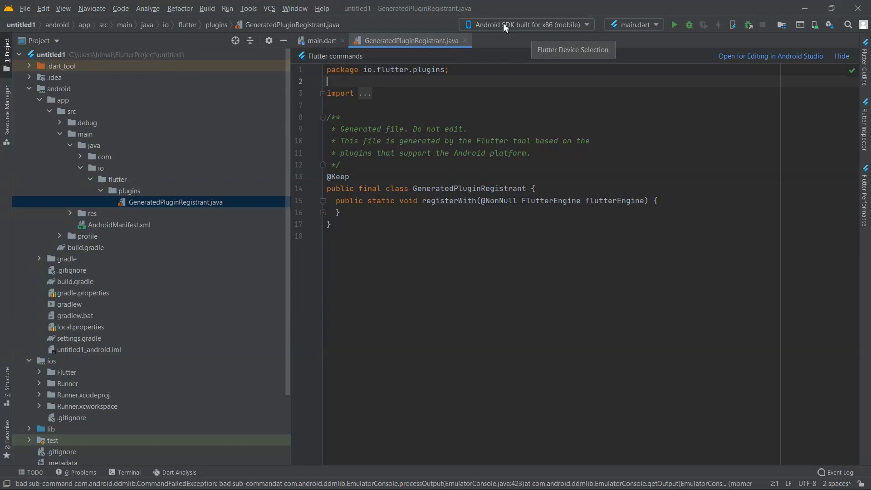
pyautogui.moveTo(688, 43)
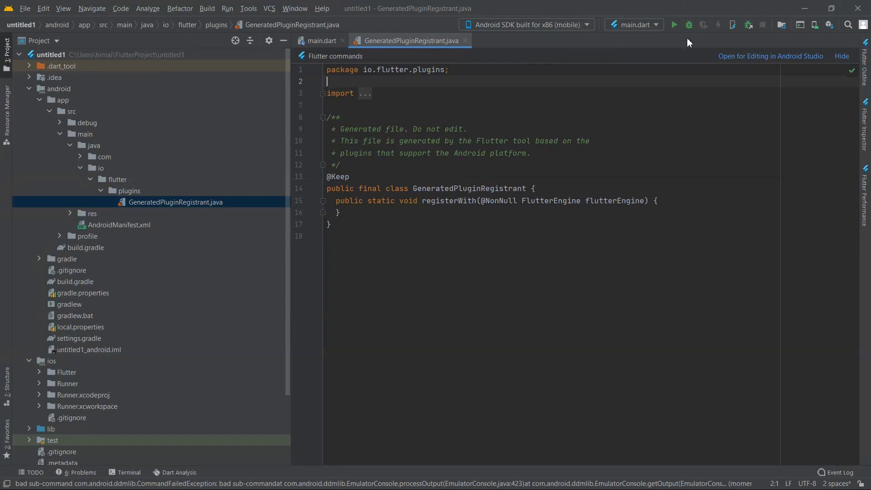
# Run main.dart in debug mode on the API 30 emulator
pyautogui.click(673, 24)
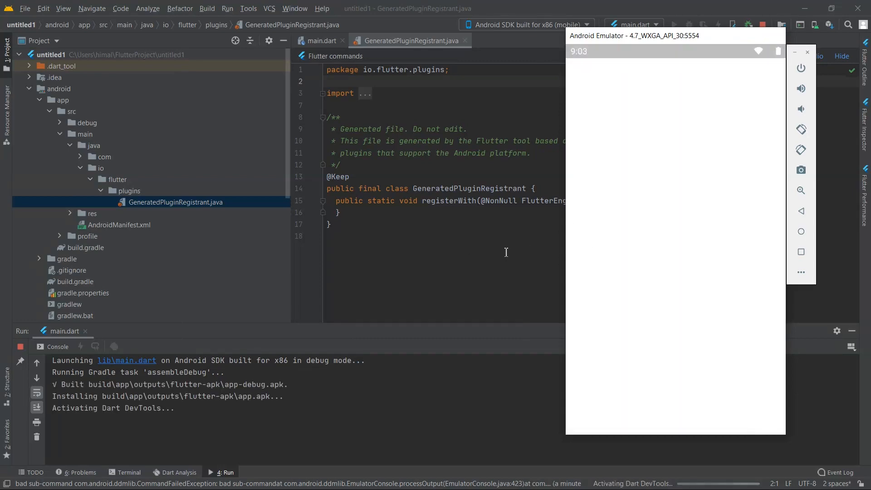
pyautogui.moveTo(497, 256)
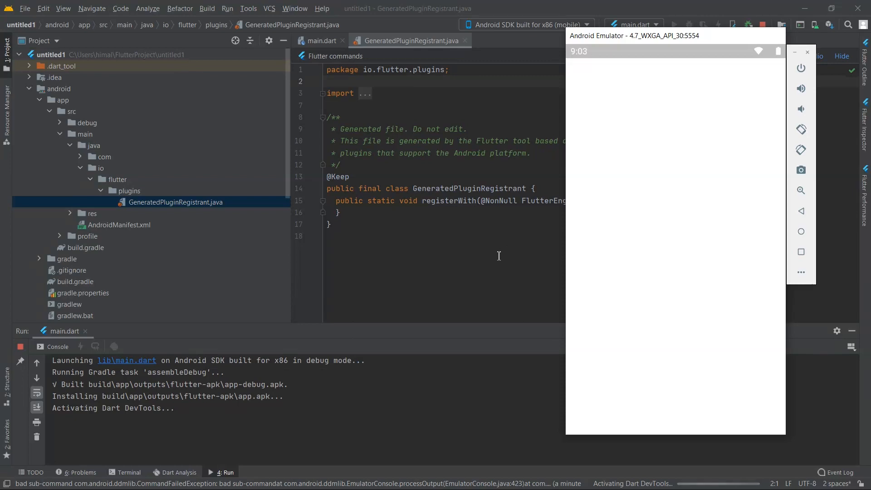
pyautogui.moveTo(668, 31)
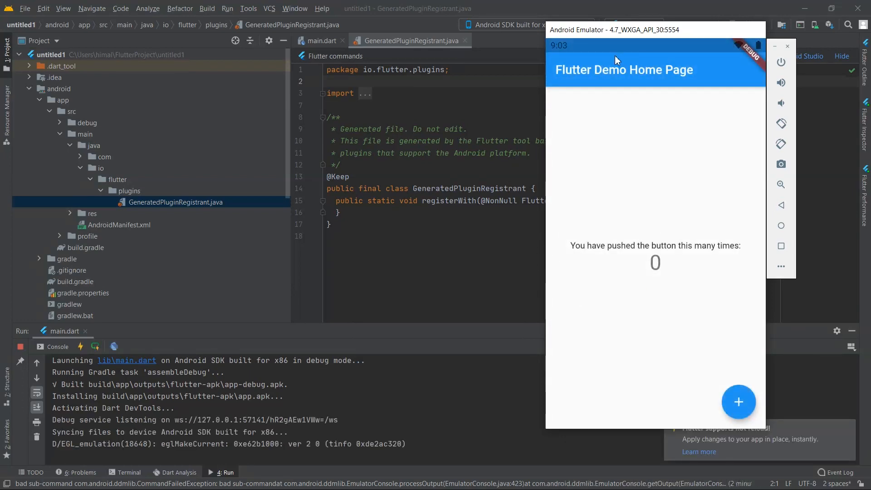
pyautogui.moveTo(738, 401)
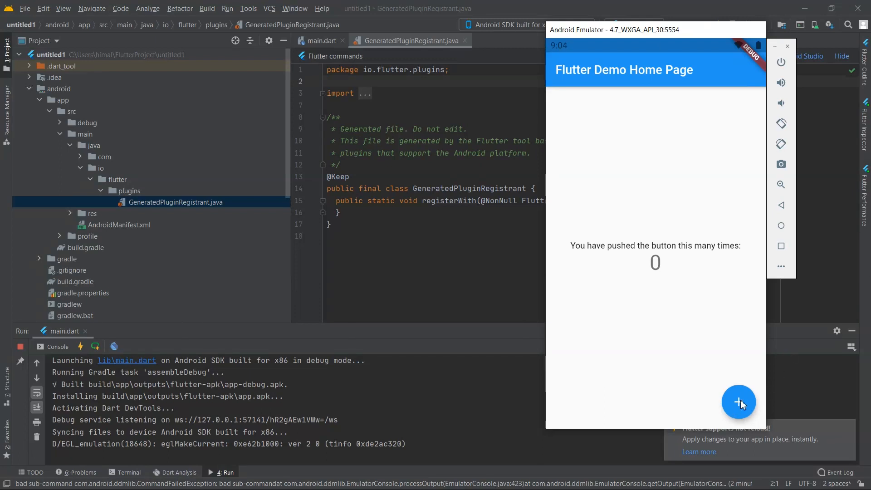
# Tap the demo app's + button to raise the counter to 12
pyautogui.click(737, 401)
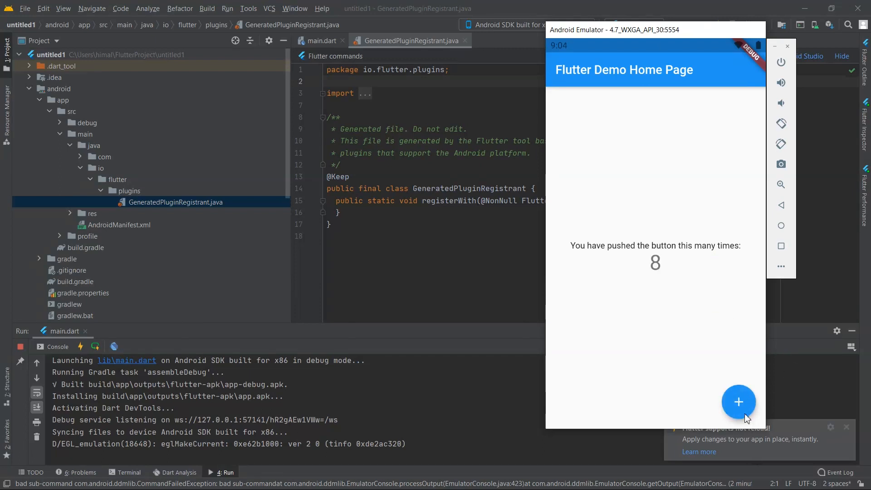
pyautogui.click(737, 401)
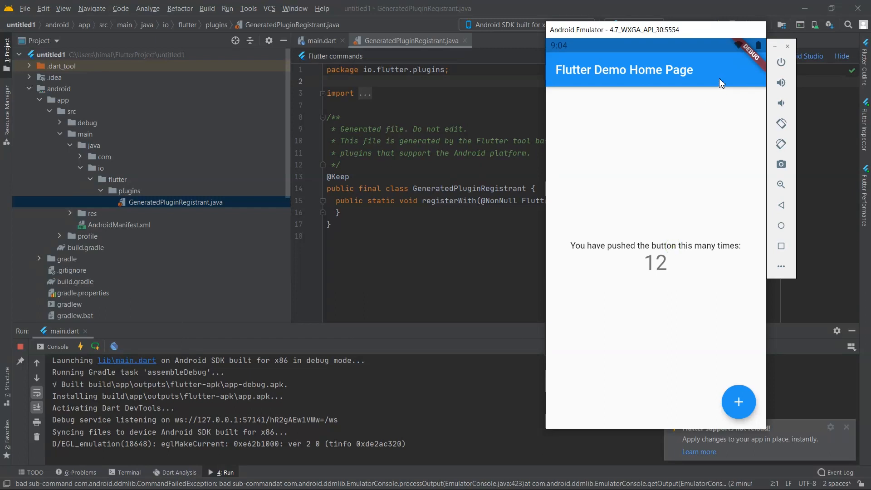